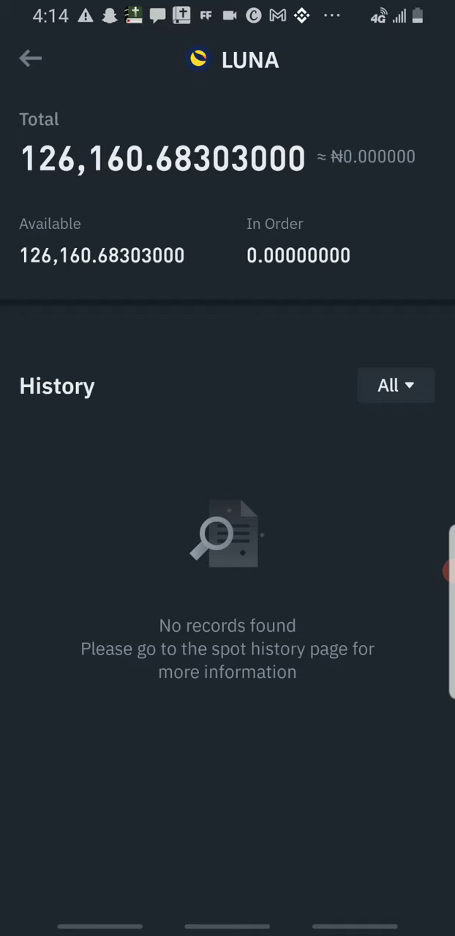
Leave the LUNA asset page and bring up the Markets pair search from the trading screen.
left_click(429, 570)
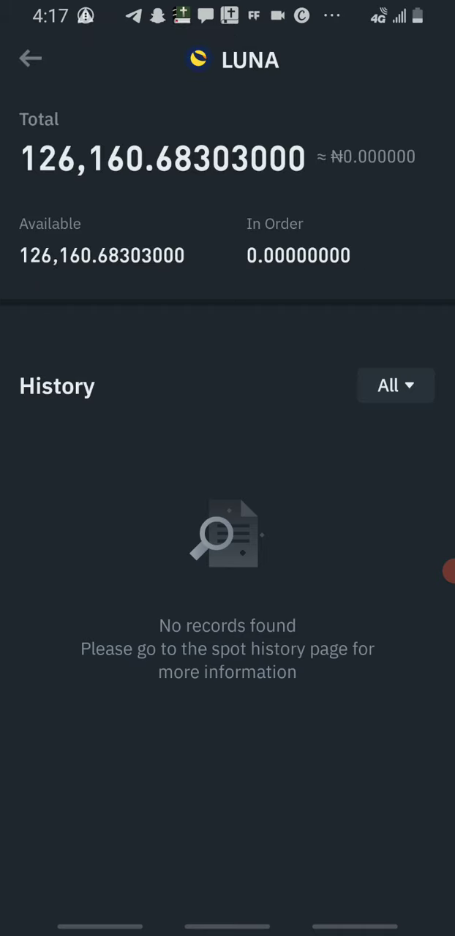
left_click(30, 58)
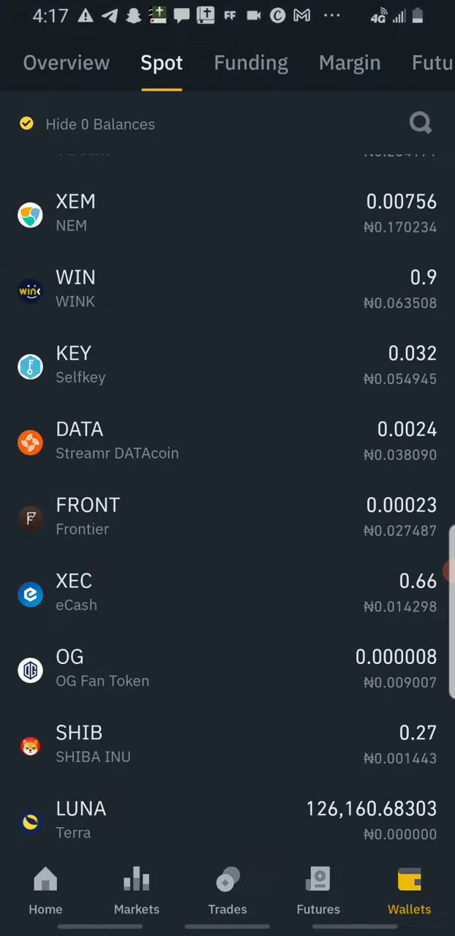
left_click(227, 892)
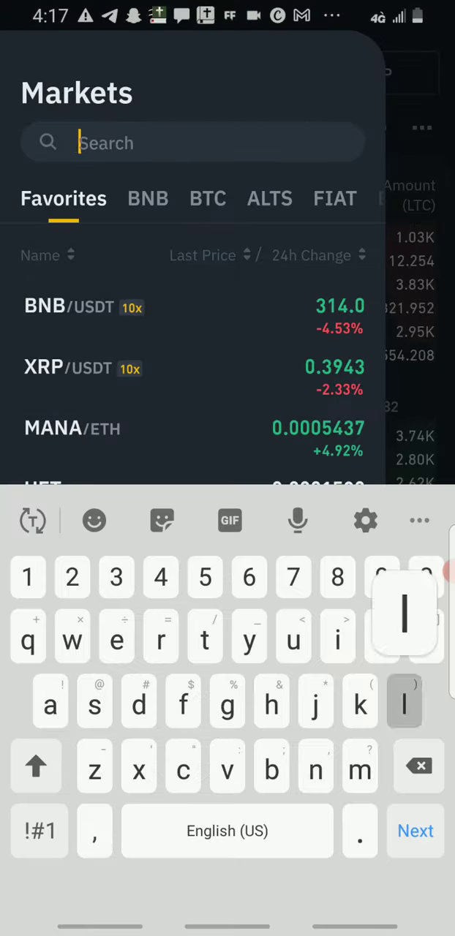
Search the markets for 'bnb', which lists only BNB pairs and no LUNA pair.
type("lun")
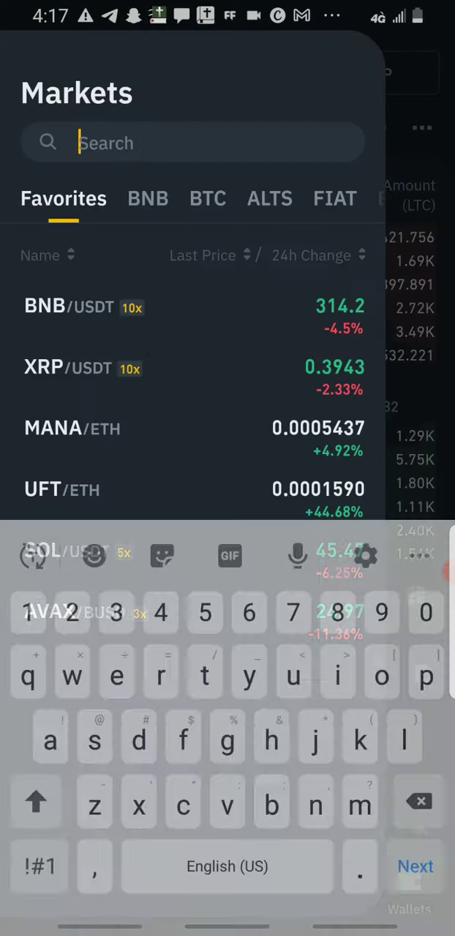
type("n")
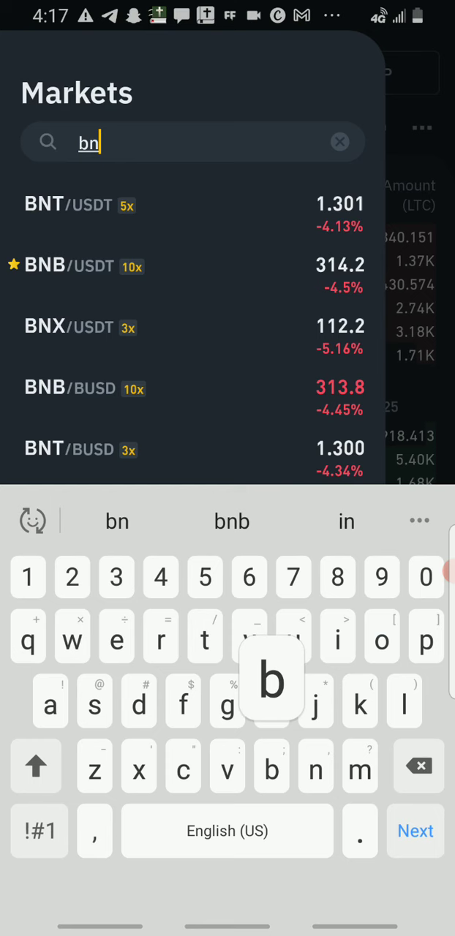
type("b")
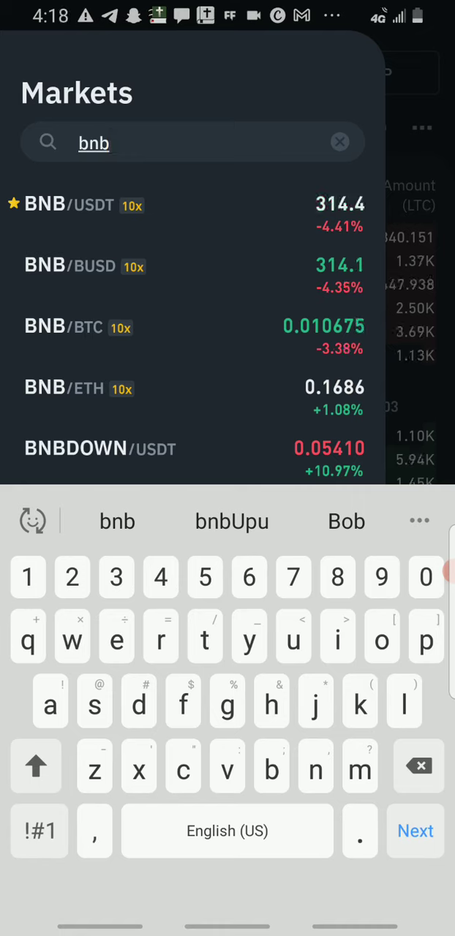
Close the search and return to the Spot wallet showing LUNA at 126,160.68303.
left_click(339, 141)
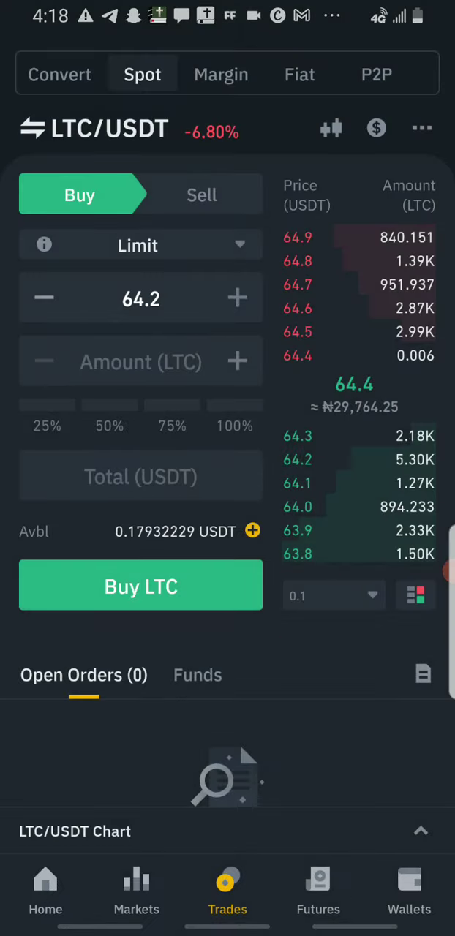
left_click(409, 892)
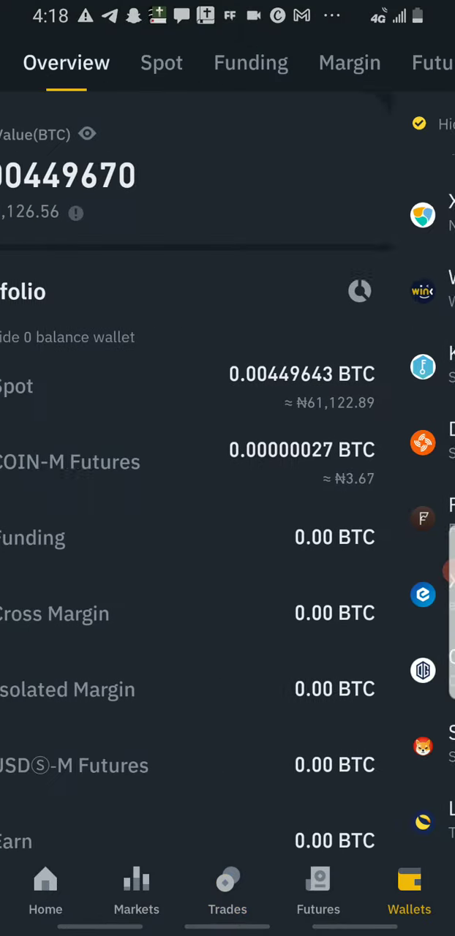
left_click(161, 62)
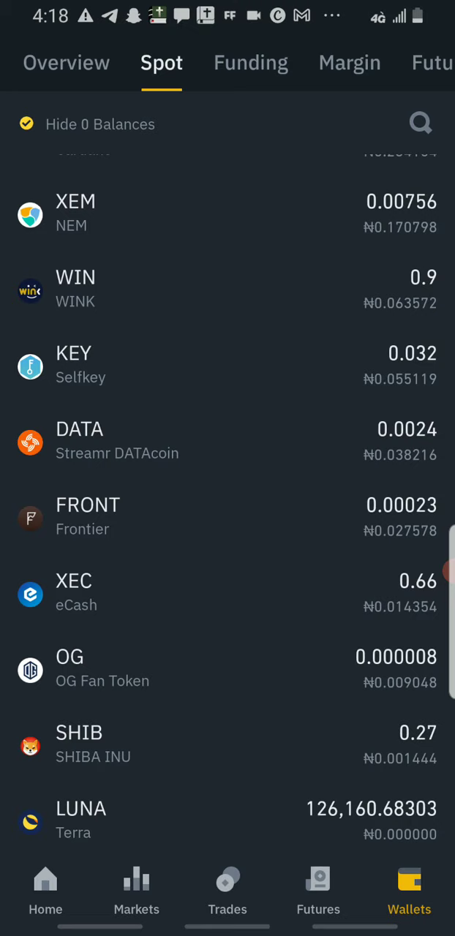